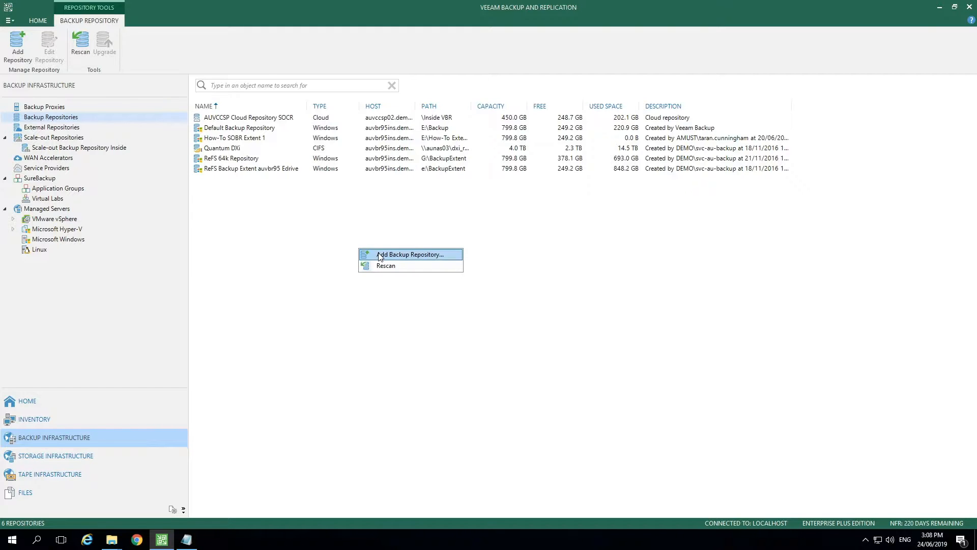
Step: Add a Microsoft Windows direct-attached repository and name it 'How-To SOBR Extent 2'
{"action": "left_click", "coordinate": [406, 255]}
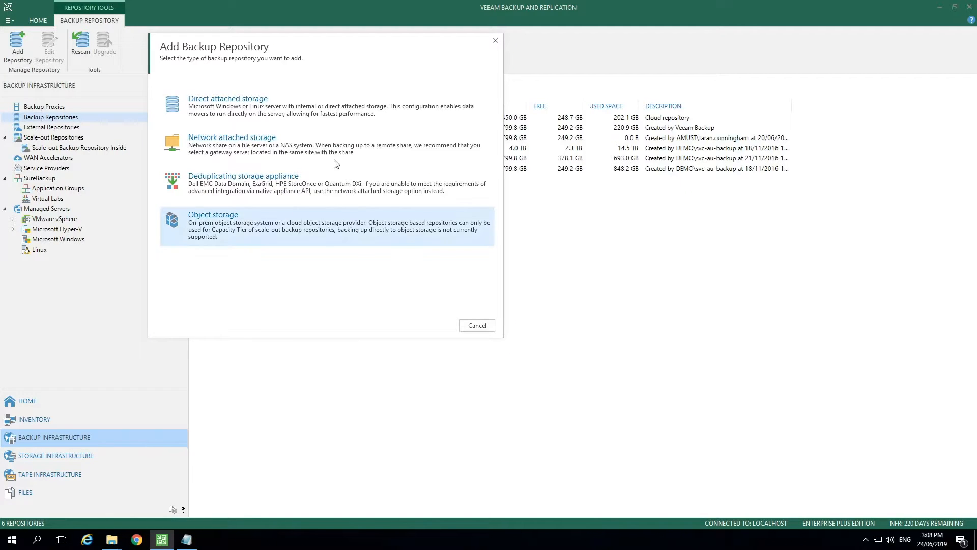
{"action": "left_click", "coordinate": [227, 99]}
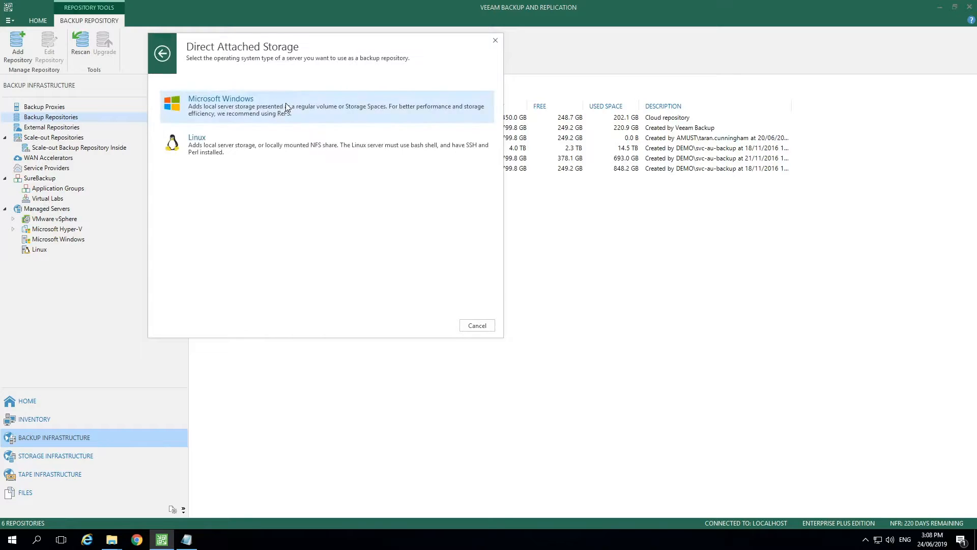
{"action": "left_click", "coordinate": [221, 106]}
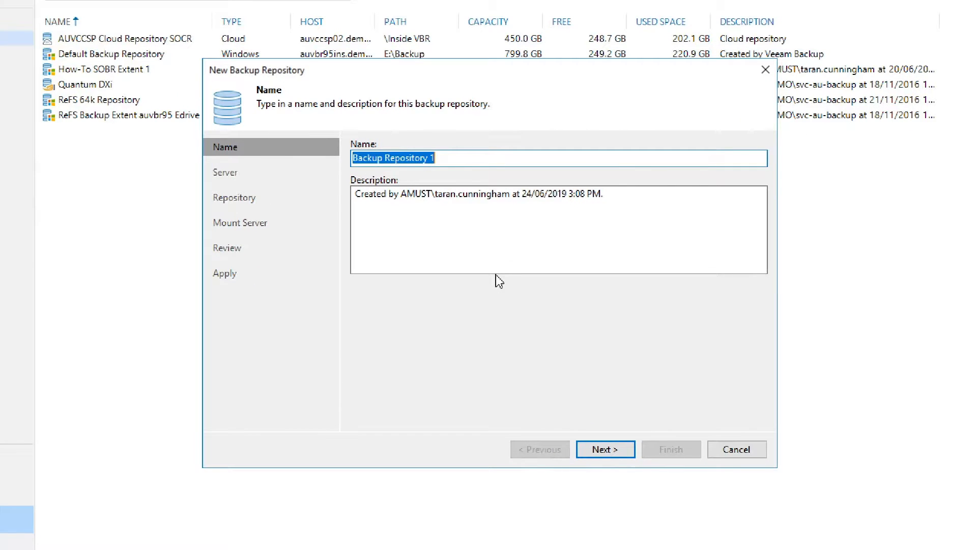
{"action": "type", "text": "How-To SOBR Extent"}
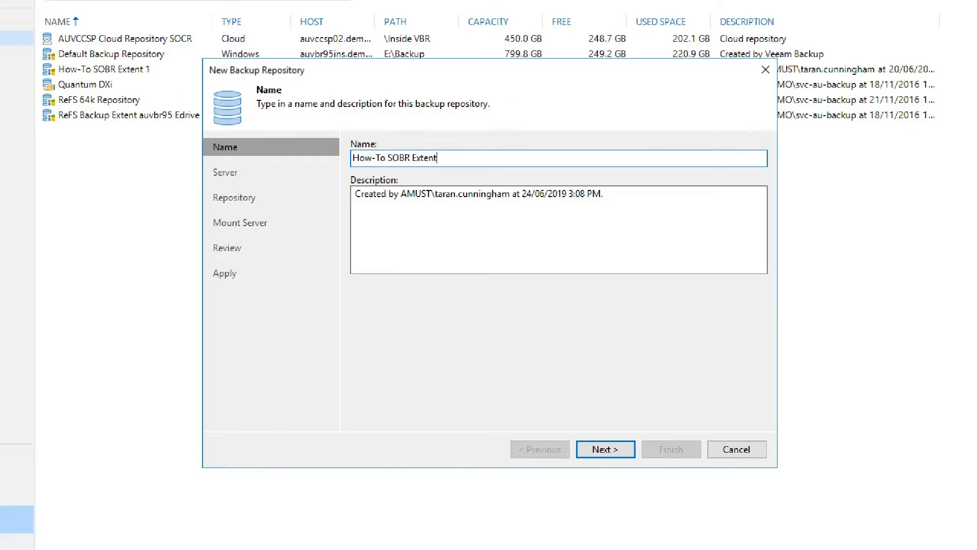
{"action": "type", "text": "2"}
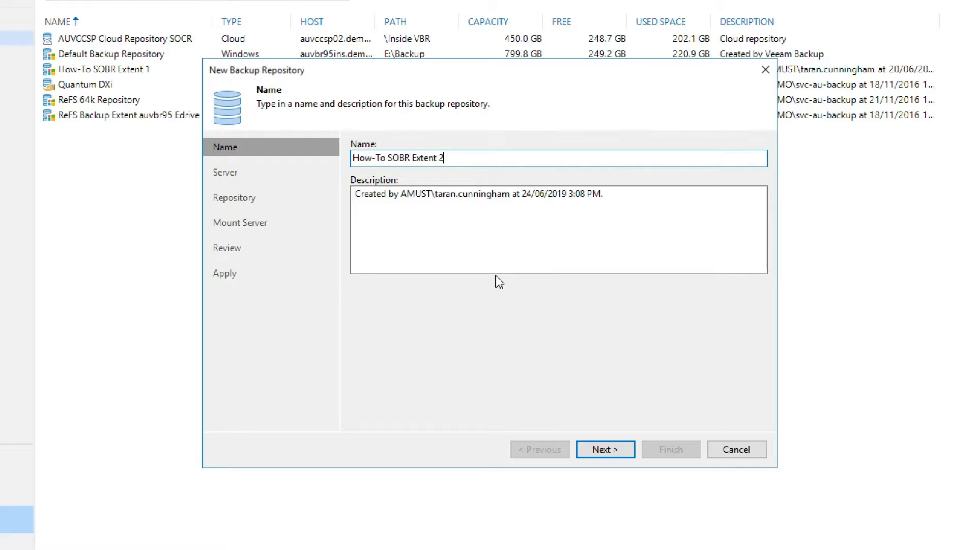
Step: Keep the backup server as host and choose folder 'How-To Ext2' on ReFS-64K (G:\)
{"action": "left_click", "coordinate": [603, 449]}
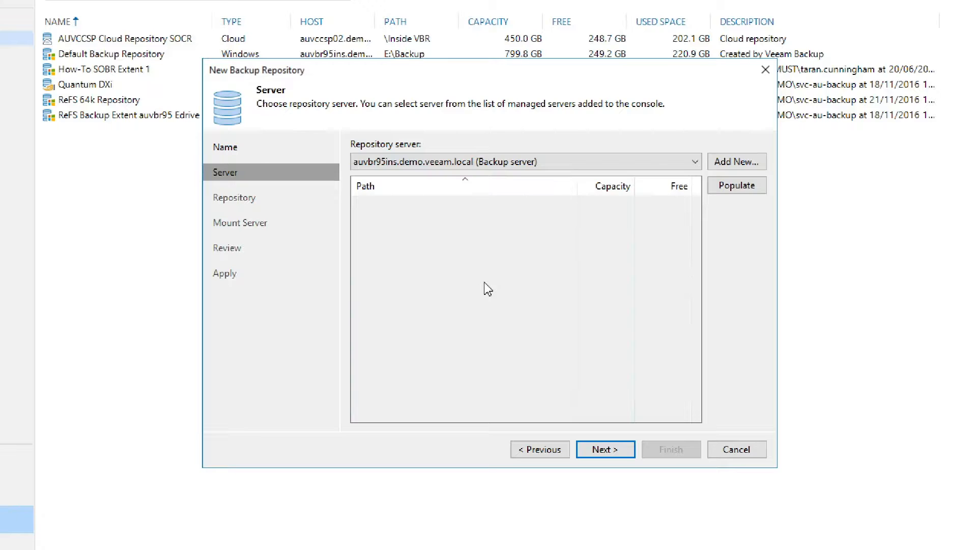
{"action": "left_click", "coordinate": [604, 449]}
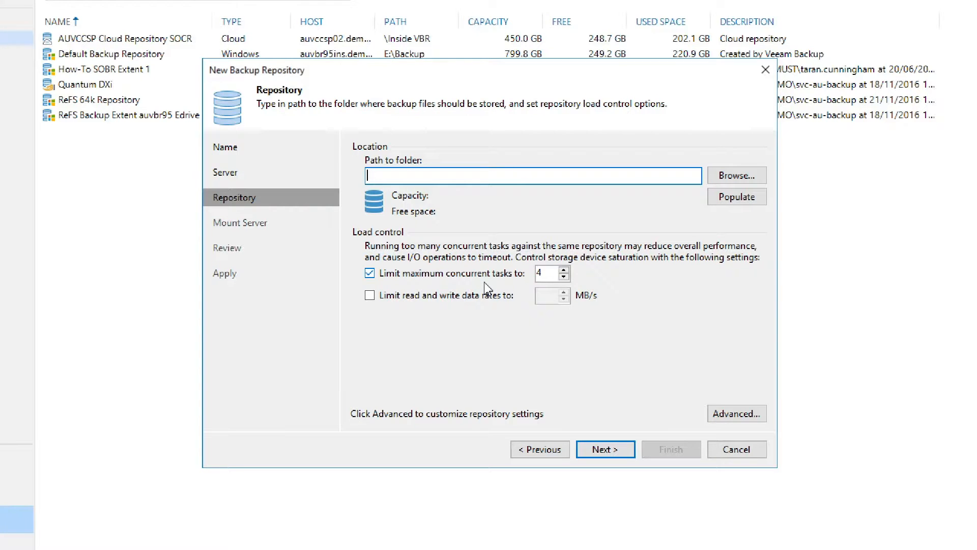
{"action": "mouse_move", "coordinate": [679, 180]}
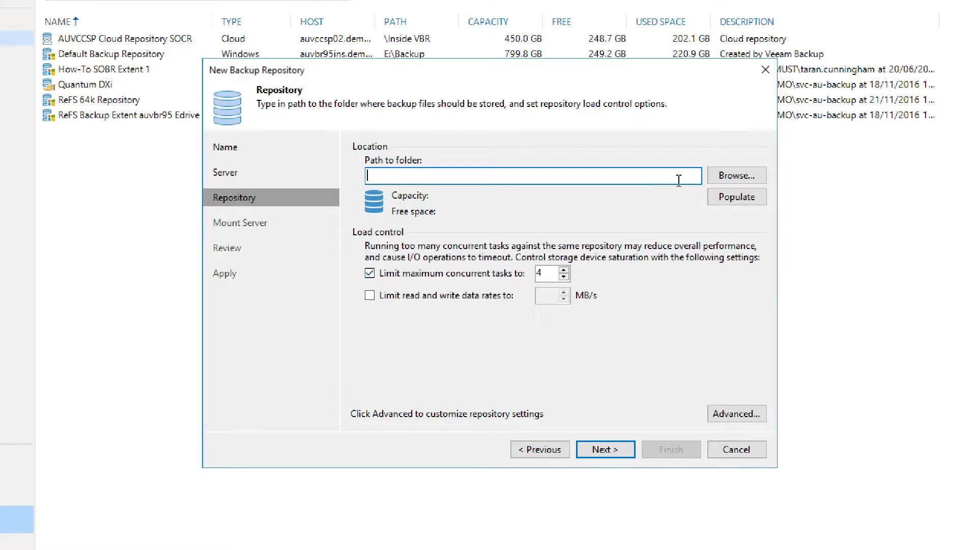
{"action": "left_click", "coordinate": [736, 174]}
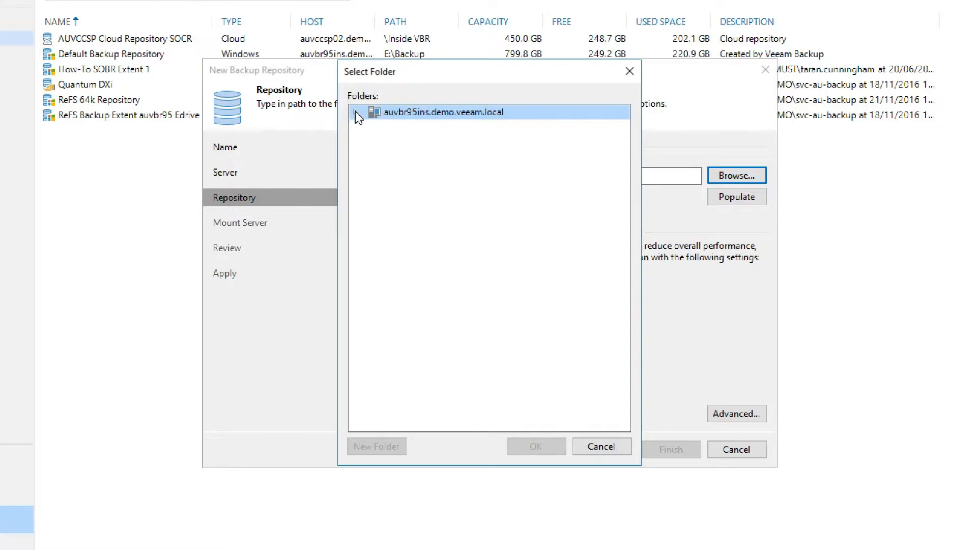
{"action": "left_click", "coordinate": [356, 113]}
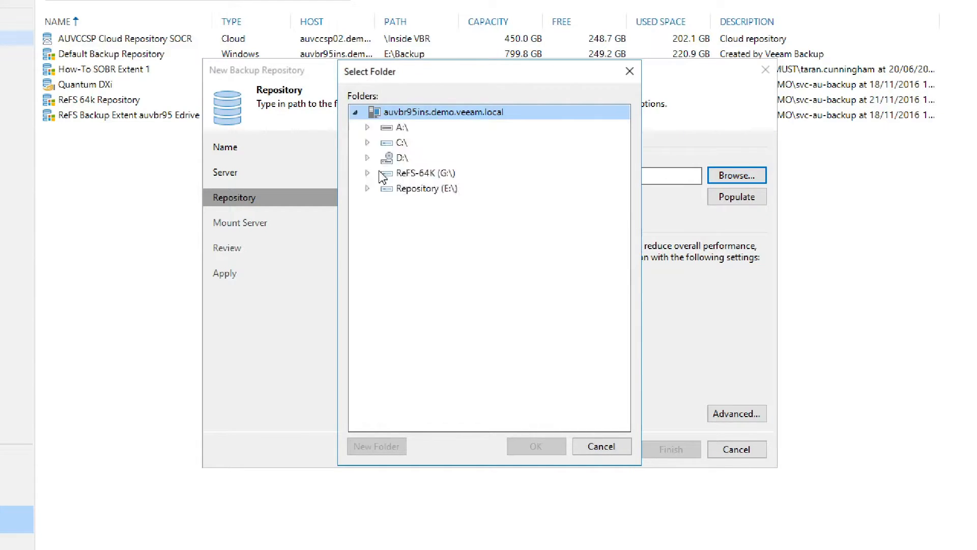
{"action": "left_click", "coordinate": [368, 173]}
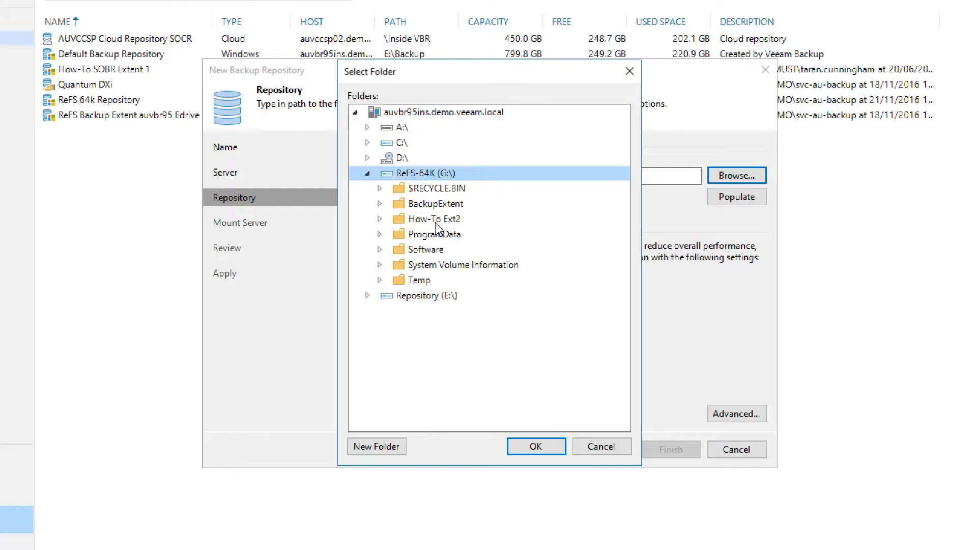
{"action": "left_click", "coordinate": [437, 219]}
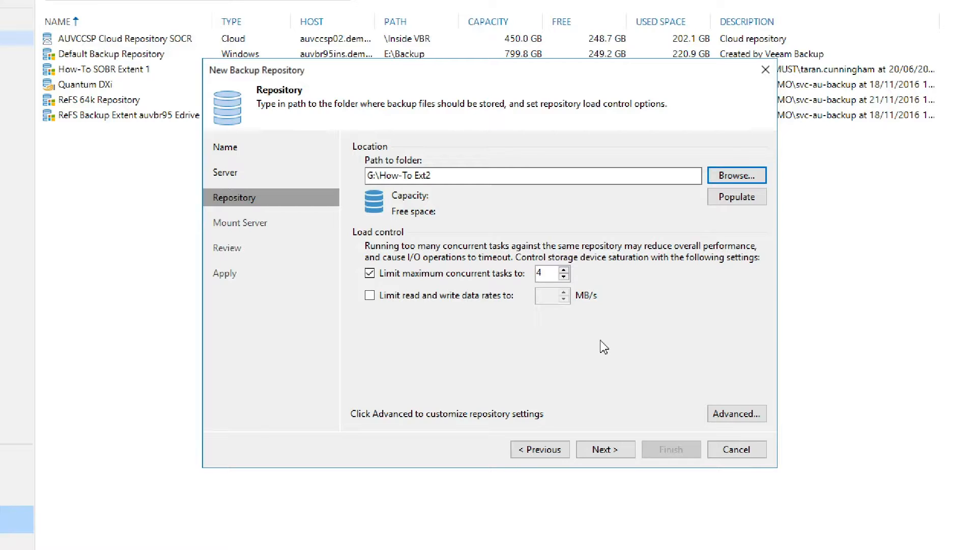
{"action": "left_click", "coordinate": [737, 414]}
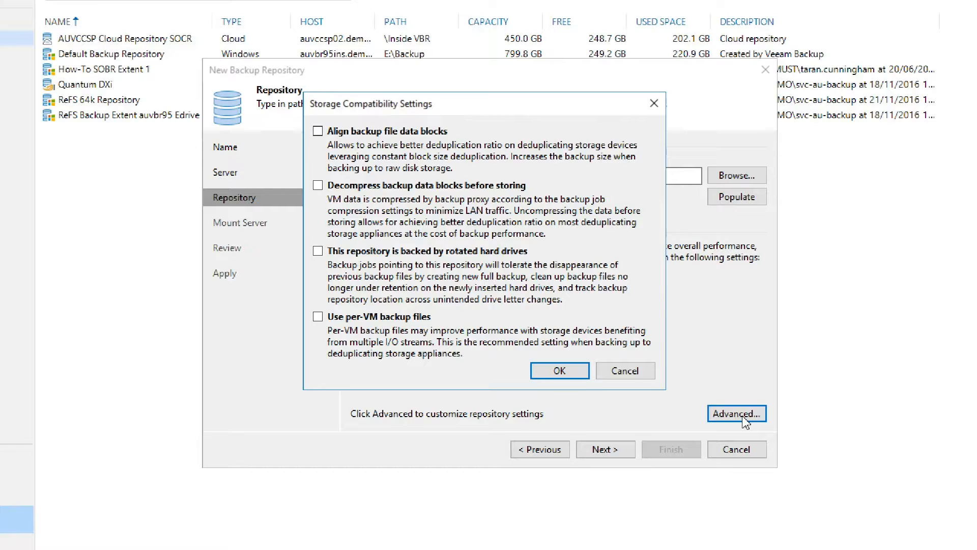
{"action": "mouse_move", "coordinate": [533, 279]}
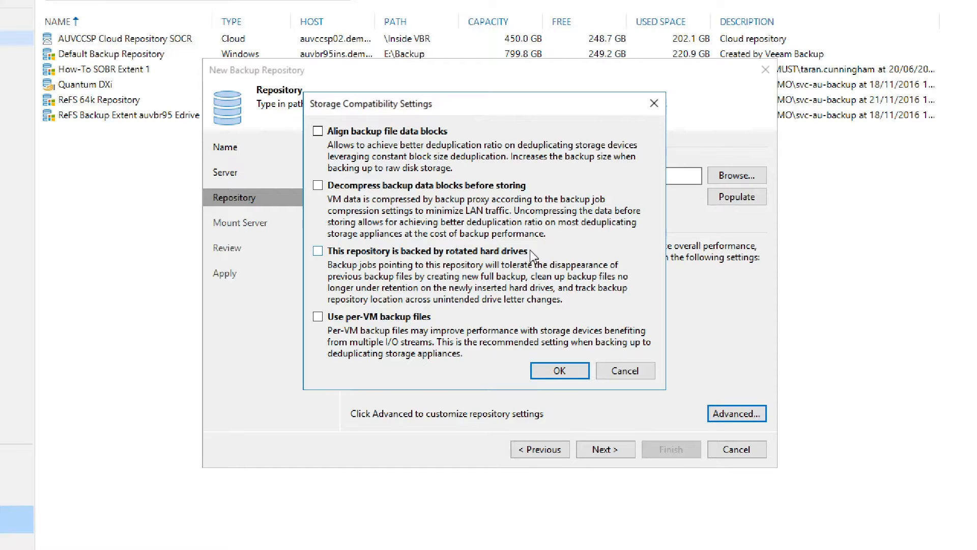
{"action": "mouse_move", "coordinate": [528, 323]}
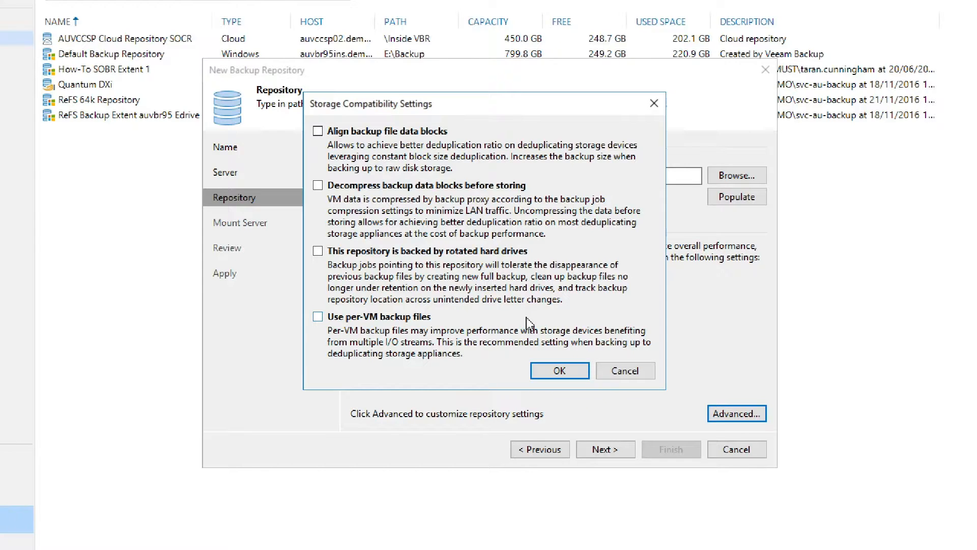
{"action": "left_click", "coordinate": [559, 371]}
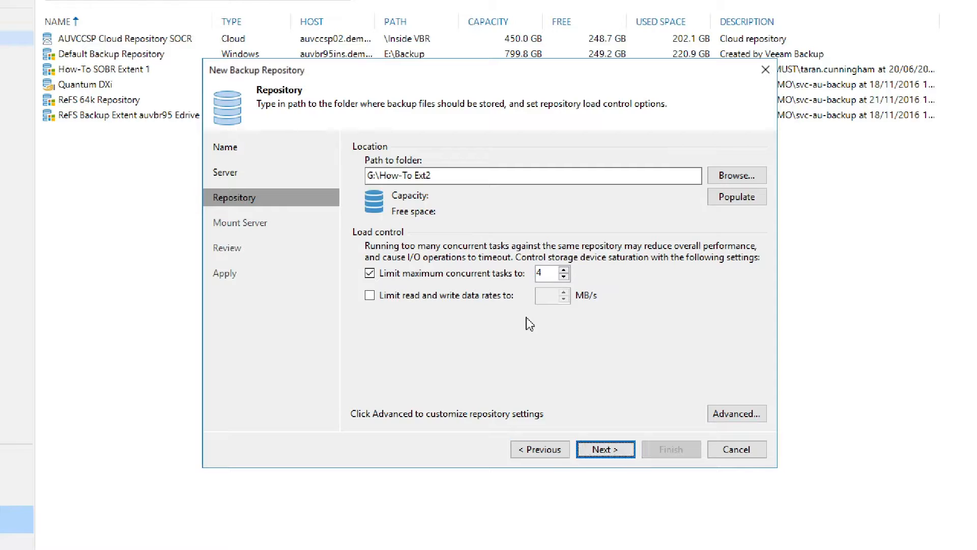
Step: Accept mount server defaults, apply the review and finish adding How-To SOBR Extent 2
{"action": "left_click", "coordinate": [604, 449]}
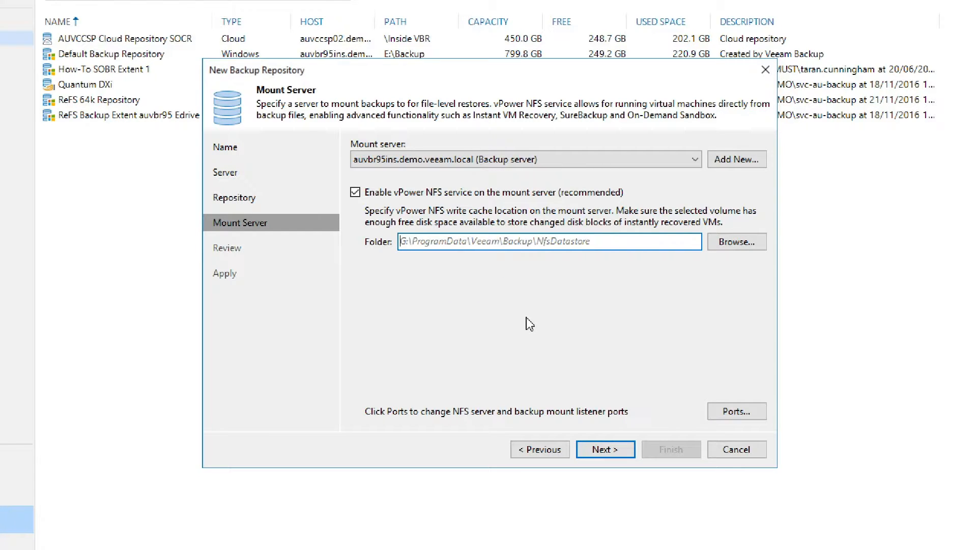
{"action": "left_click", "coordinate": [604, 449]}
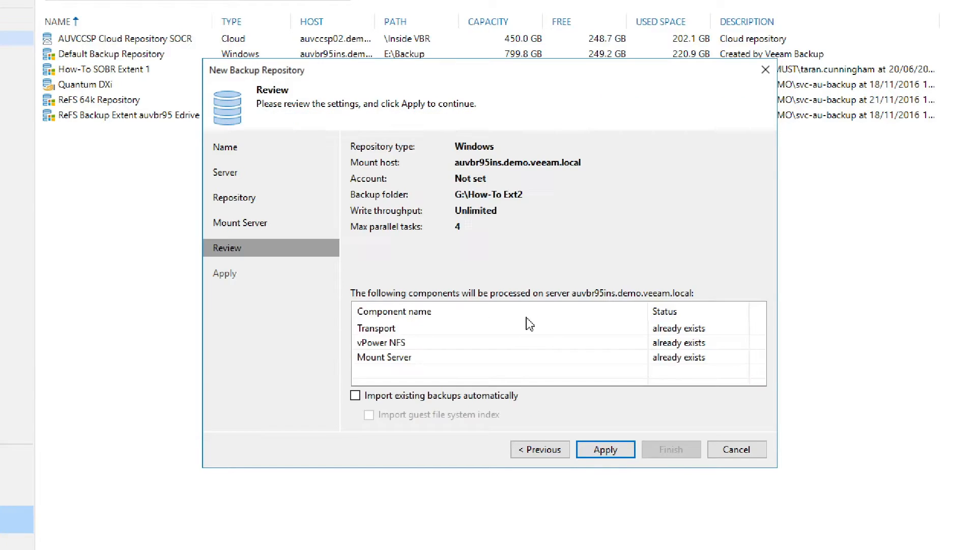
{"action": "left_click", "coordinate": [603, 449]}
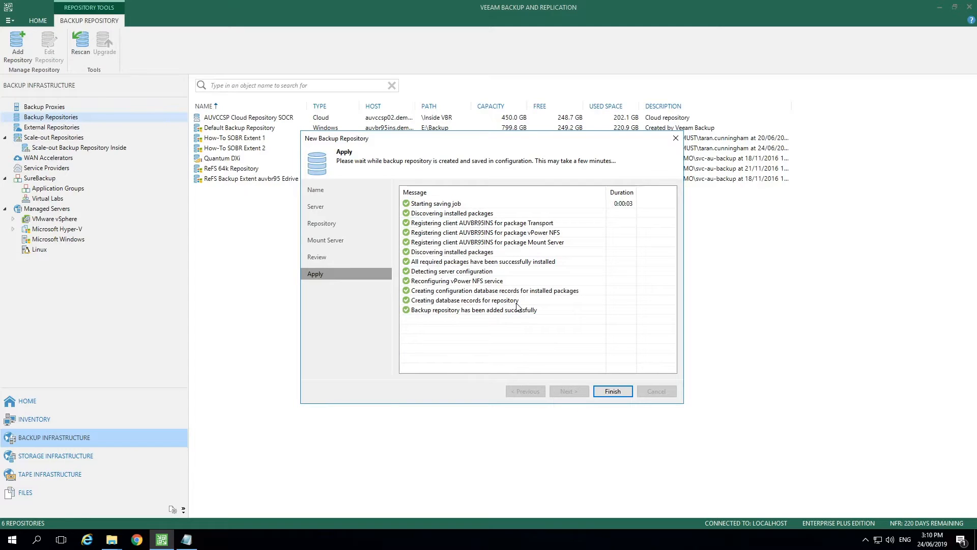
{"action": "left_click", "coordinate": [612, 391]}
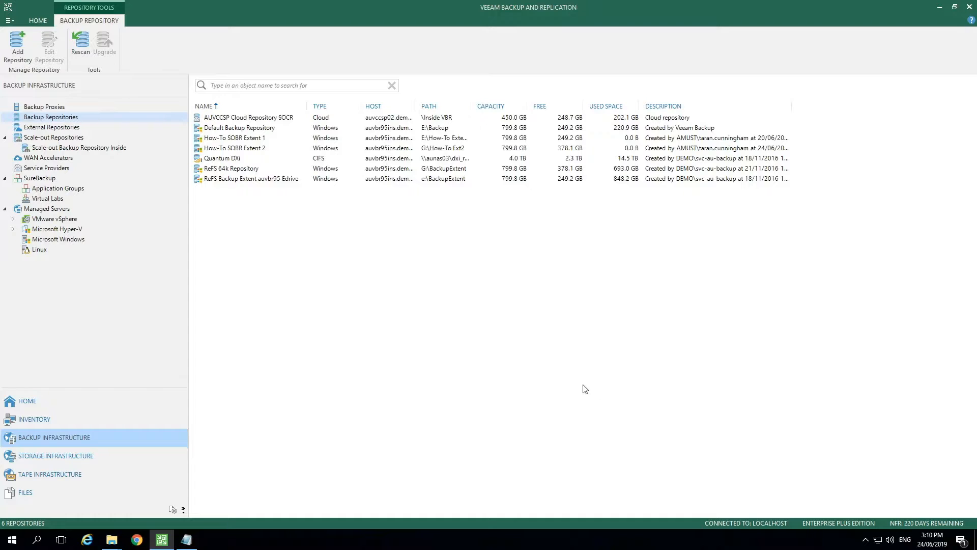
Step: Add a scale-out backup repository named 'How-To SOBR' from the Scale-out Repositories list
{"action": "left_click", "coordinate": [53, 137]}
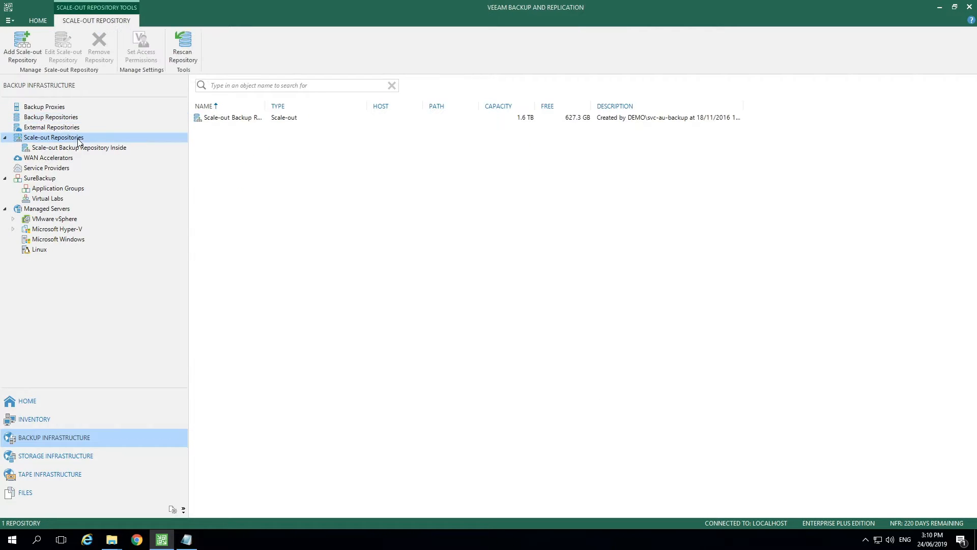
{"action": "right_click", "coordinate": [53, 137]}
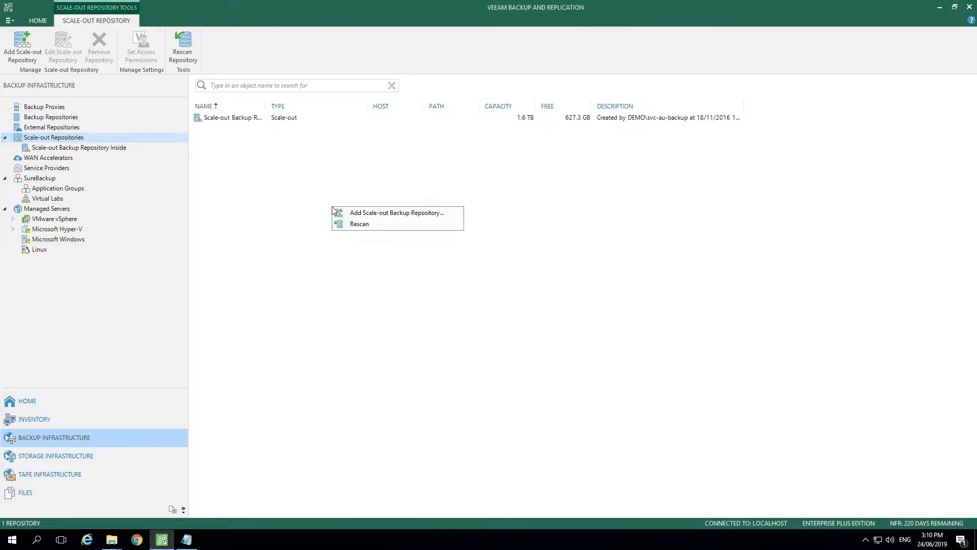
{"action": "left_click", "coordinate": [399, 213]}
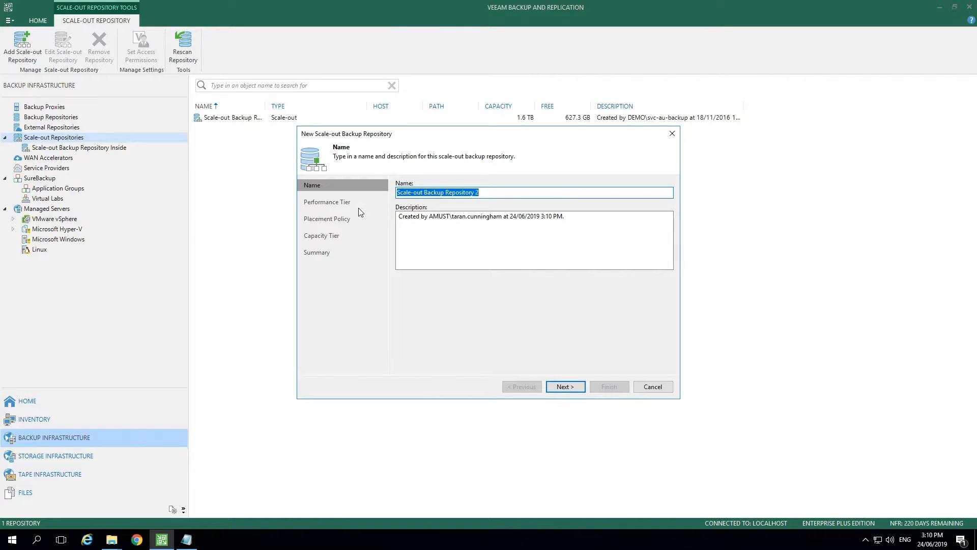
{"action": "type", "text": "How-To SOBR"}
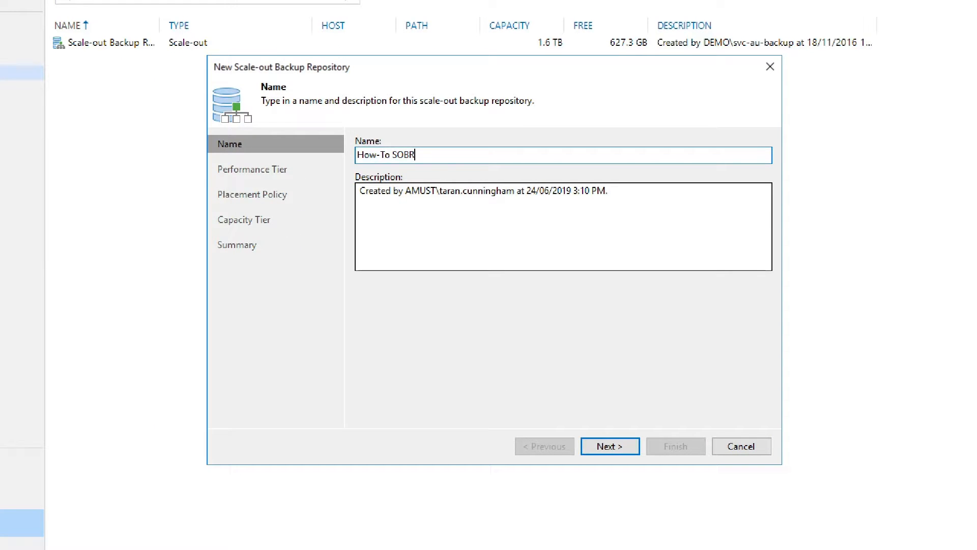
{"action": "left_click", "coordinate": [609, 446]}
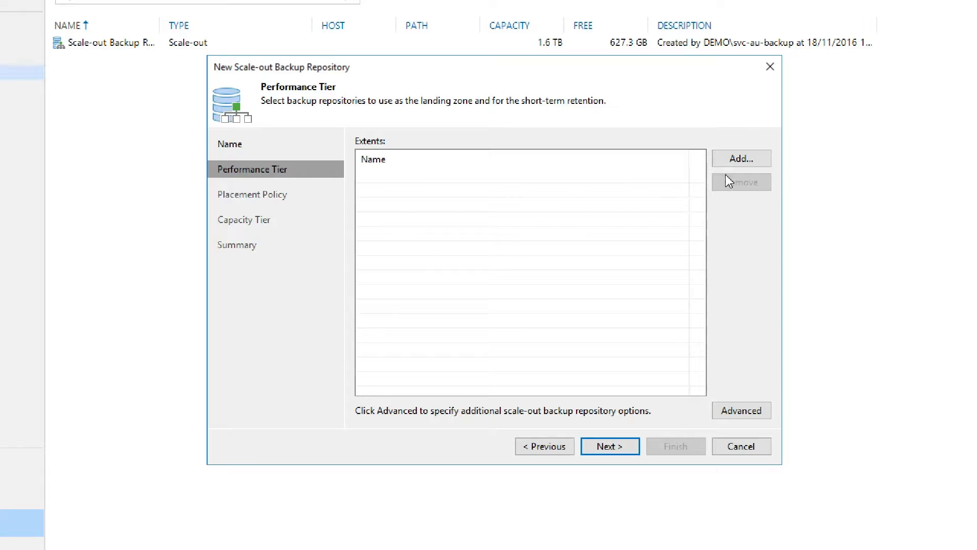
Step: Add How-To SOBR Extent 1 and Extent 2 as performance tier extents and show Advanced options
{"action": "left_click", "coordinate": [741, 158]}
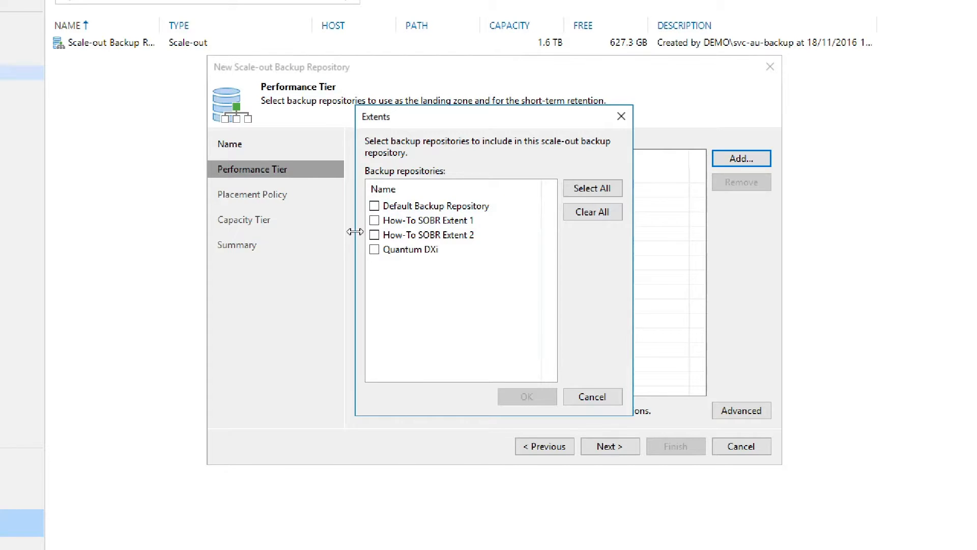
{"action": "left_click", "coordinate": [375, 220]}
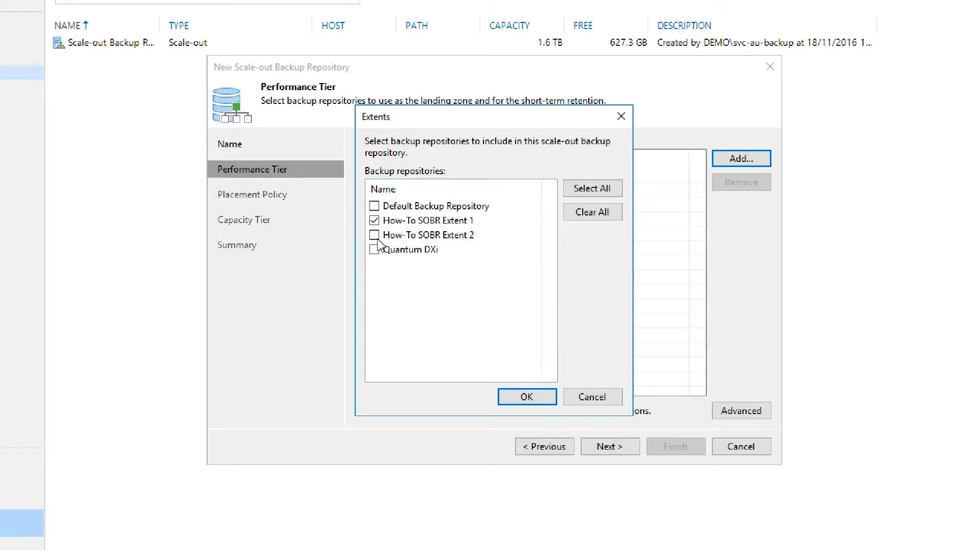
{"action": "left_click", "coordinate": [374, 235]}
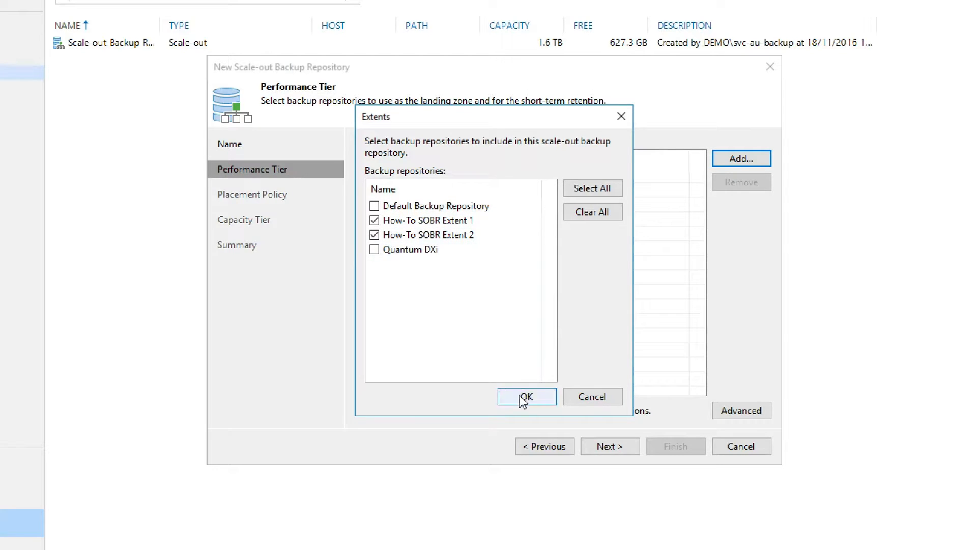
{"action": "left_click", "coordinate": [526, 397]}
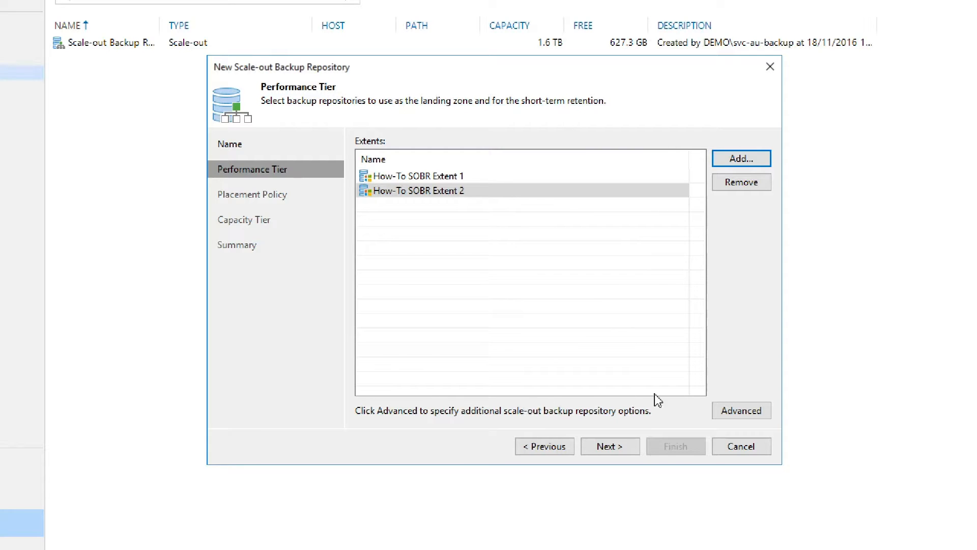
{"action": "left_click", "coordinate": [741, 411]}
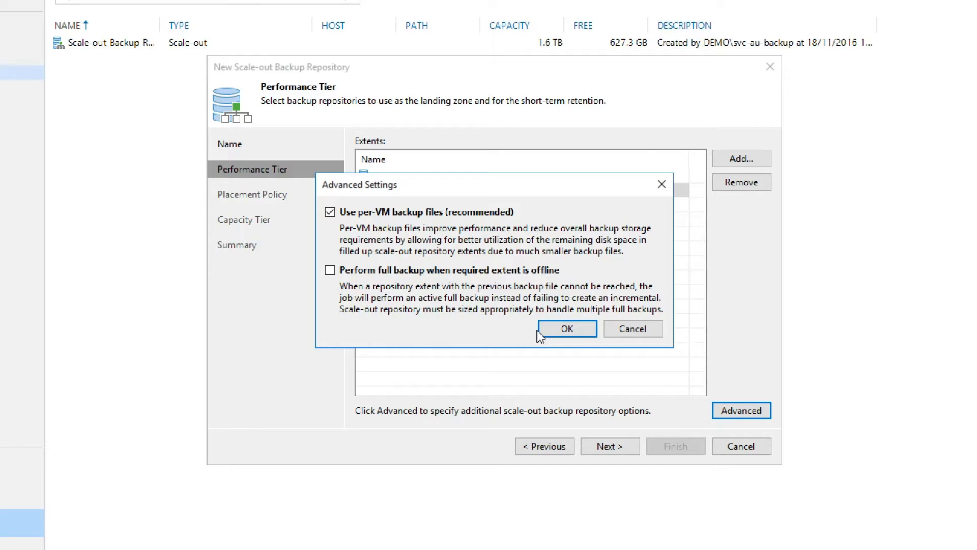
Step: Accept per-VM backup files in Advanced Settings and proceed to the placement policy
{"action": "left_click", "coordinate": [565, 329]}
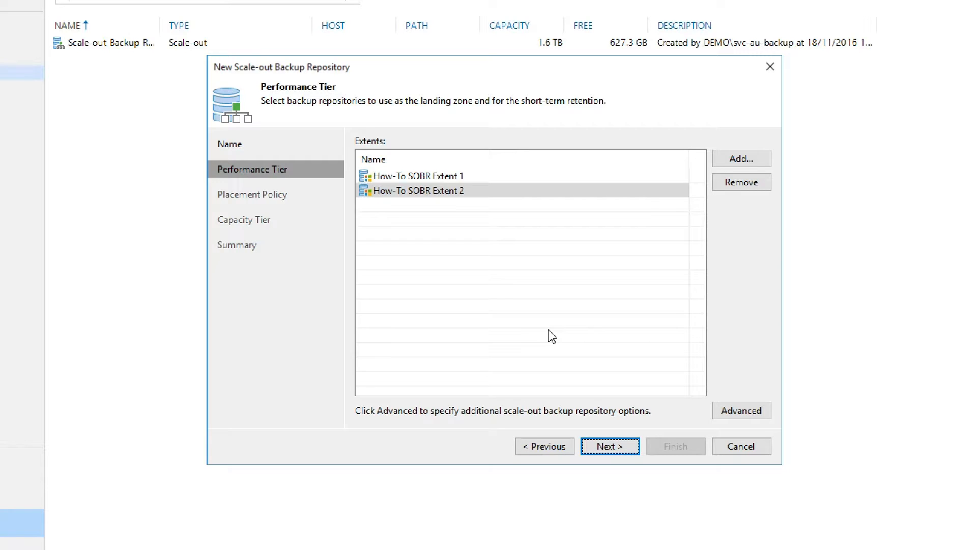
{"action": "left_click", "coordinate": [609, 446]}
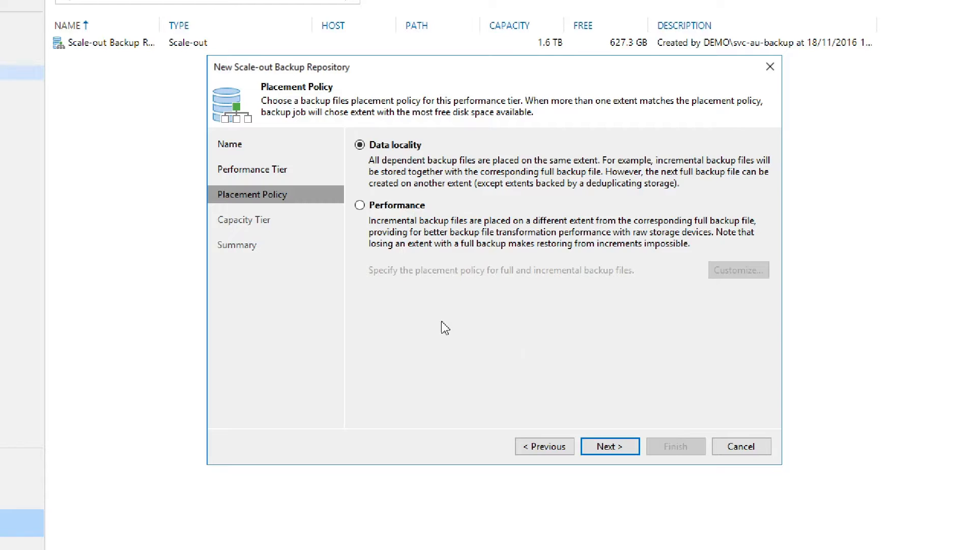
Step: Choose the Performance placement policy and bring up its Backup Placement Settings
{"action": "left_click", "coordinate": [360, 205]}
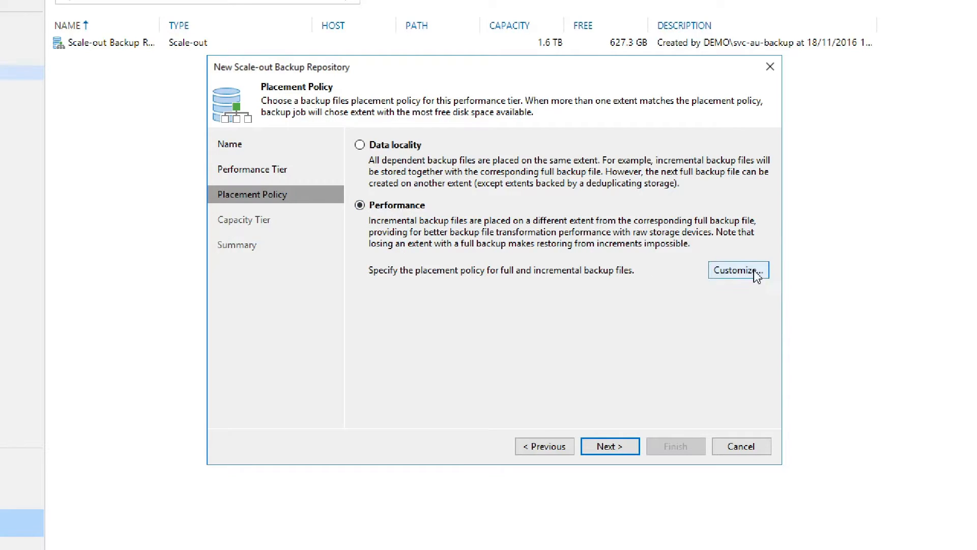
{"action": "left_click", "coordinate": [739, 270]}
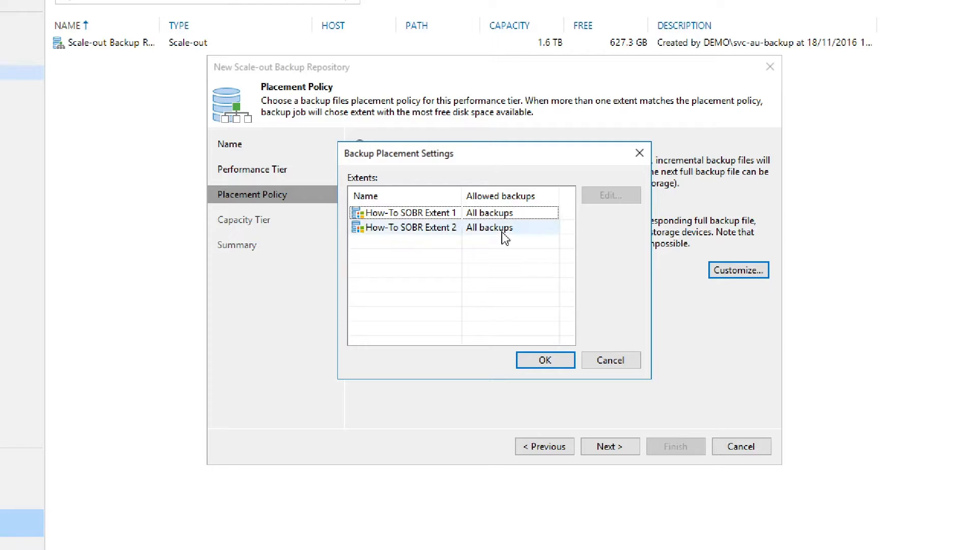
Step: Review Extent 1's allowed backup files unchanged and close Backup Placement Settings
{"action": "left_click", "coordinate": [611, 194]}
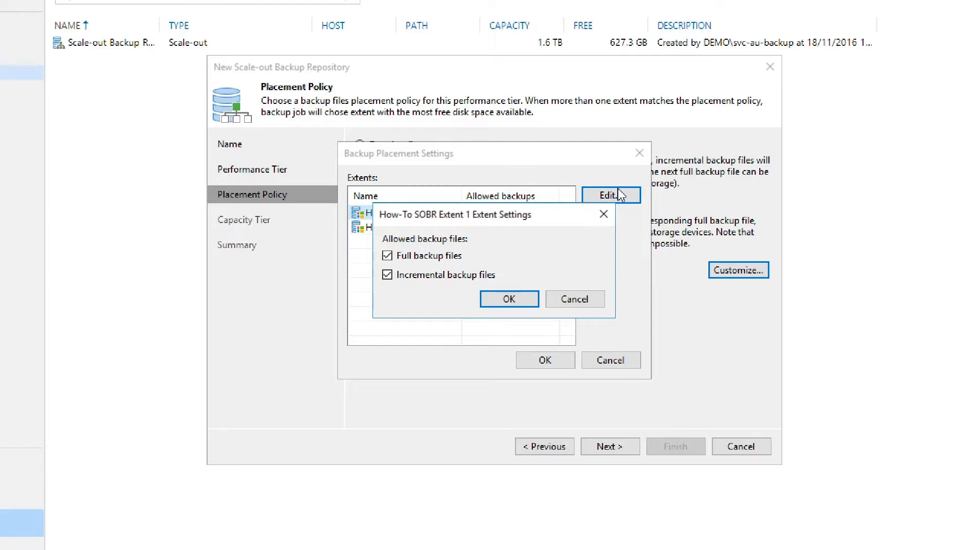
{"action": "left_click", "coordinate": [509, 298]}
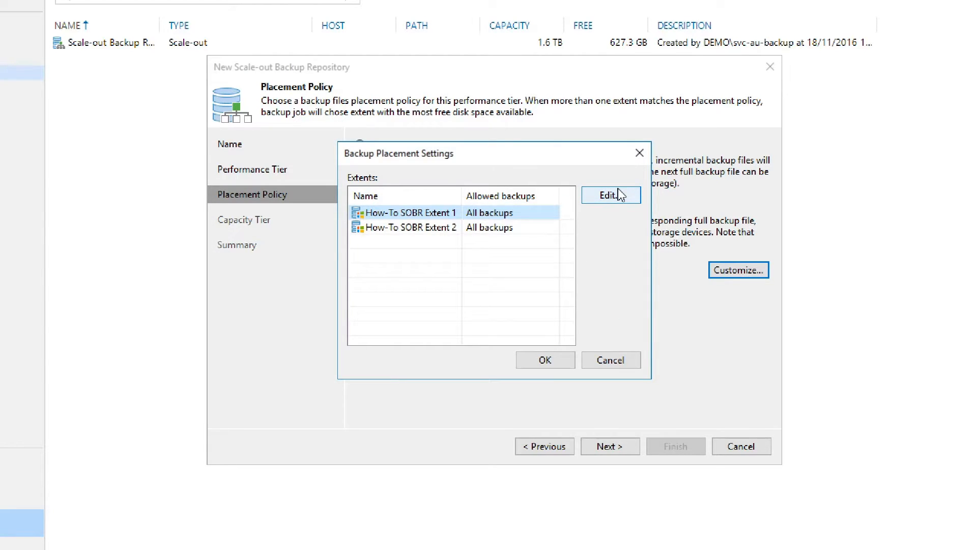
{"action": "left_click", "coordinate": [544, 360]}
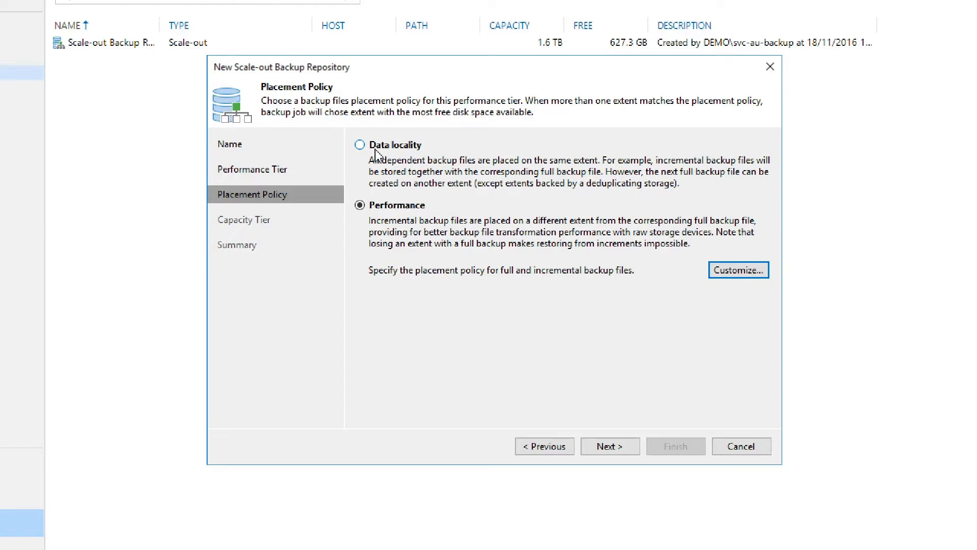
Step: Set the placement policy back to Data locality and continue to Capacity Tier
{"action": "left_click", "coordinate": [359, 145]}
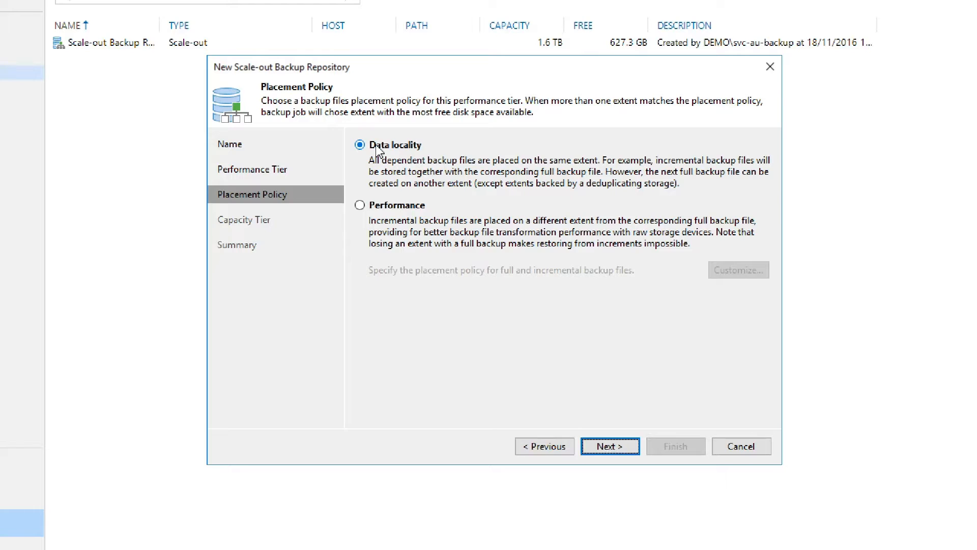
{"action": "left_click", "coordinate": [609, 446]}
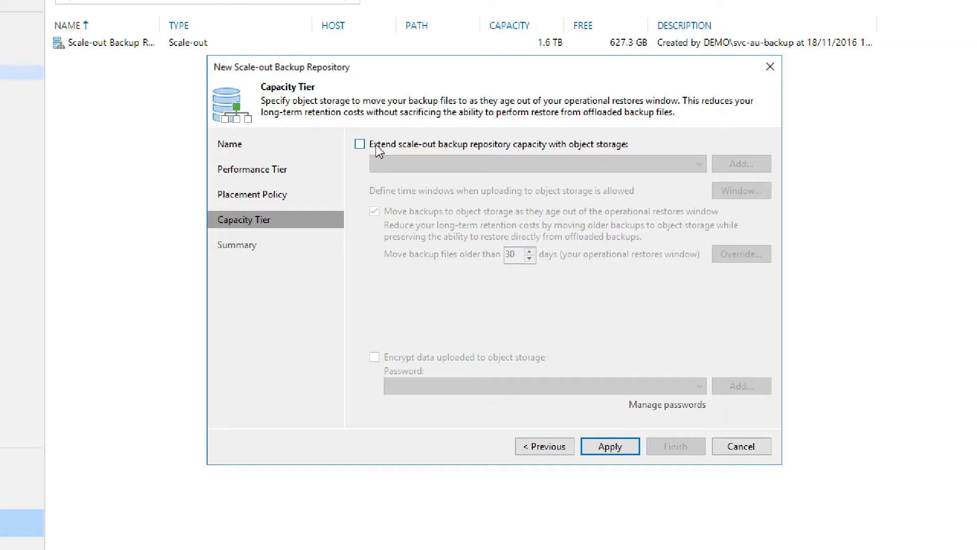
Step: Leave object storage capacity tier unticked and apply to create How-To SOBR
{"action": "left_click", "coordinate": [360, 144]}
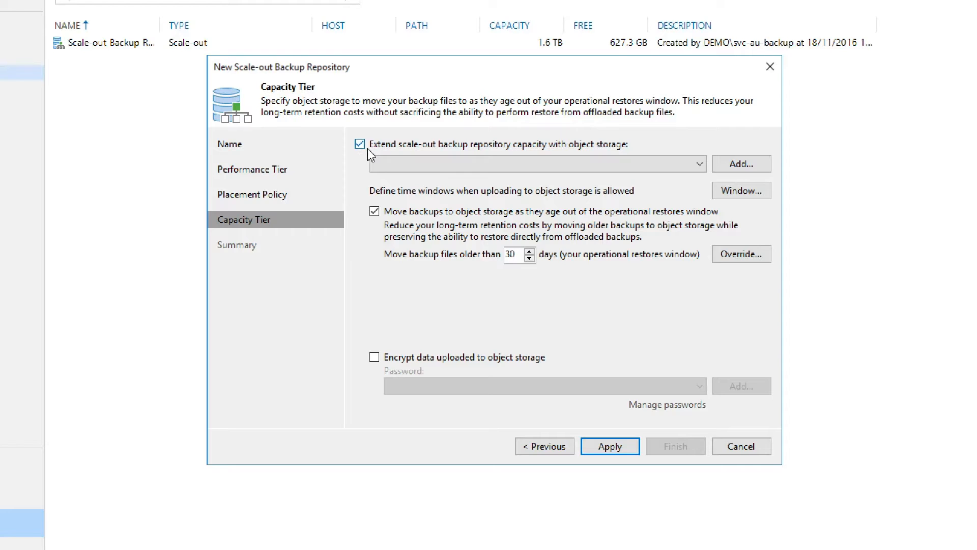
{"action": "left_click", "coordinate": [360, 143]}
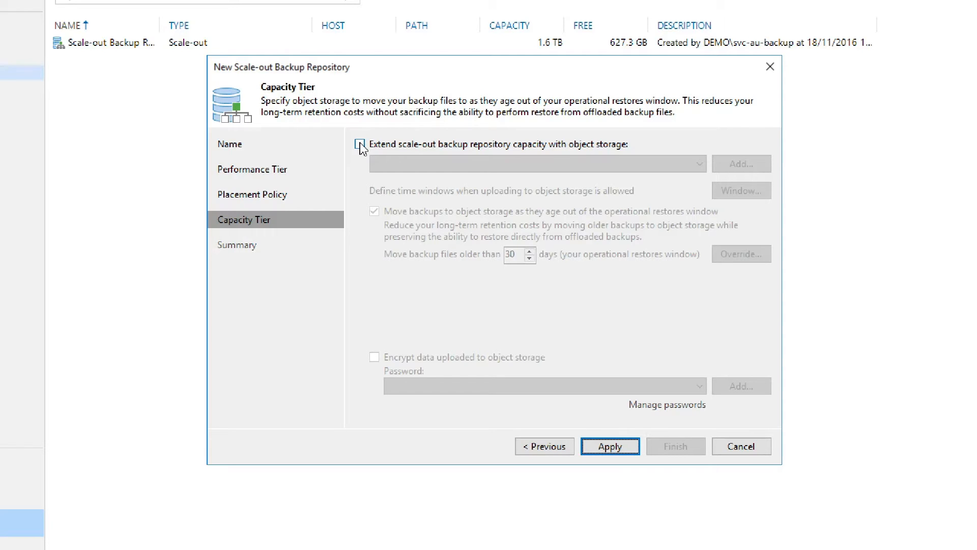
{"action": "left_click", "coordinate": [610, 446]}
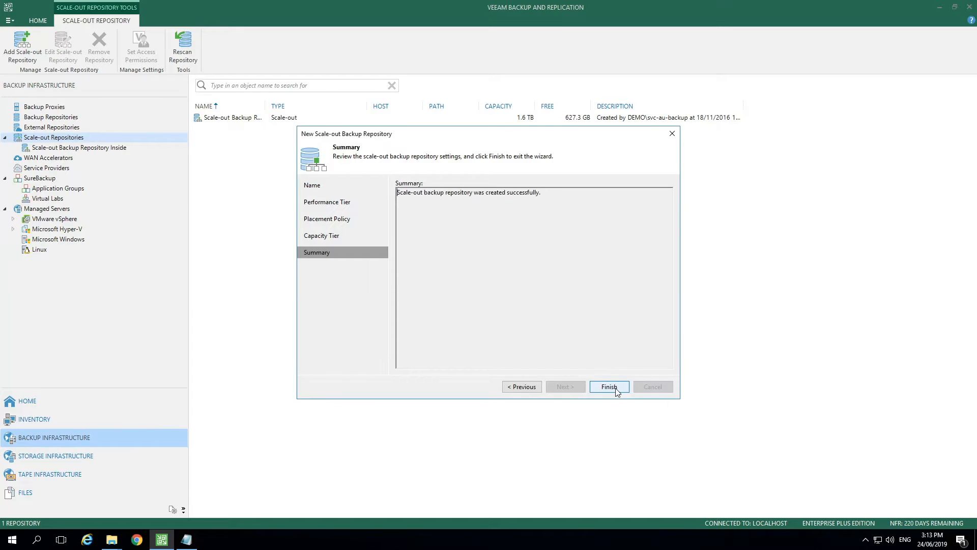
Step: Finish the wizard and bring up the actions for How-To SOBR in Scale-out Repositories
{"action": "left_click", "coordinate": [608, 387]}
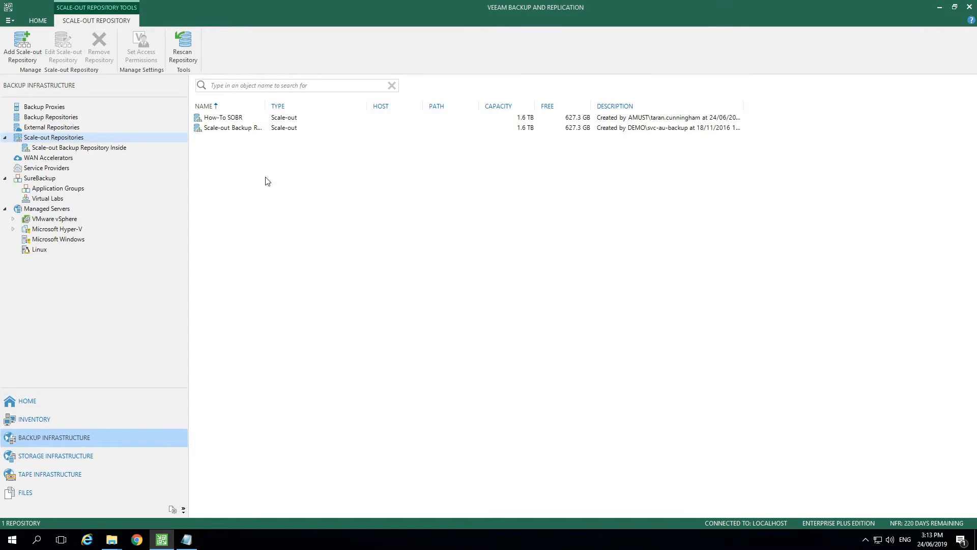
{"action": "right_click", "coordinate": [222, 117]}
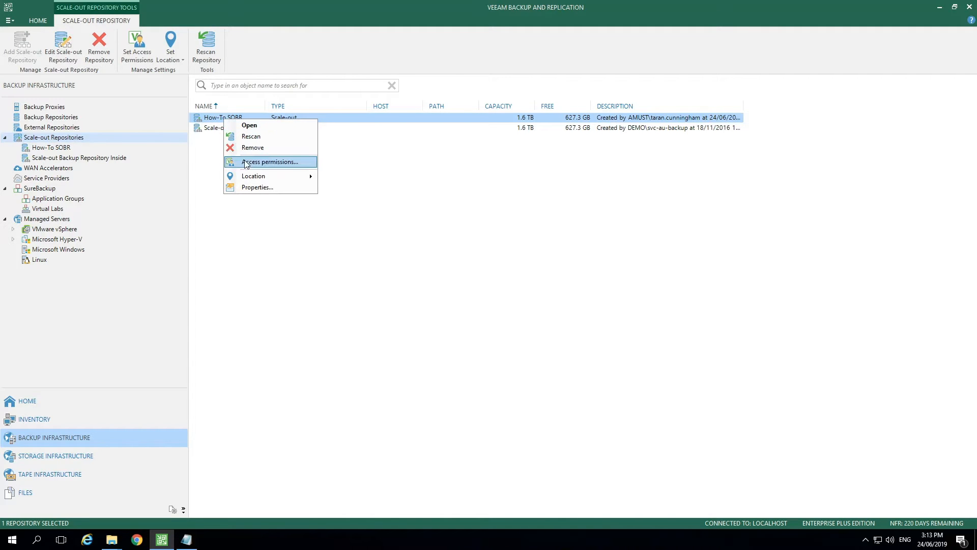
{"action": "left_click", "coordinate": [269, 162]}
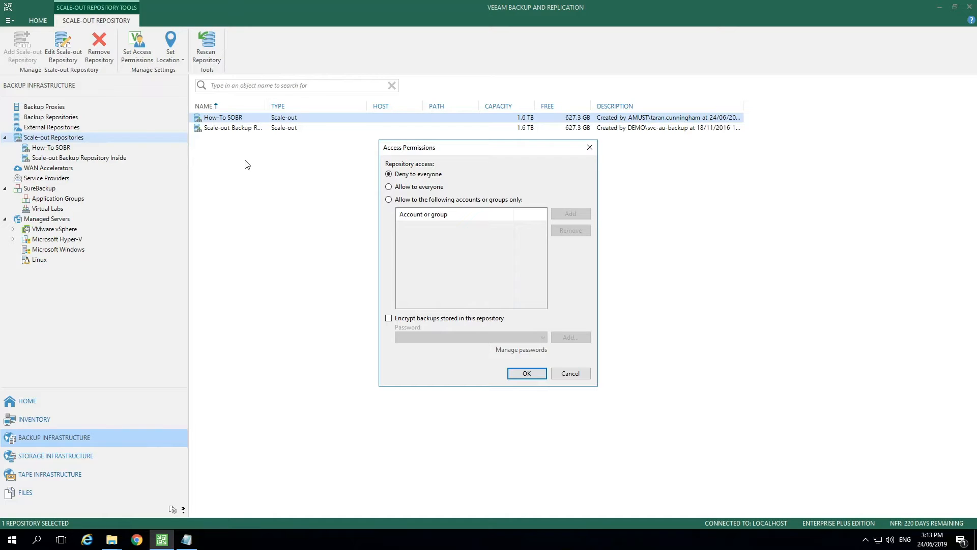
{"action": "mouse_move", "coordinate": [338, 201]}
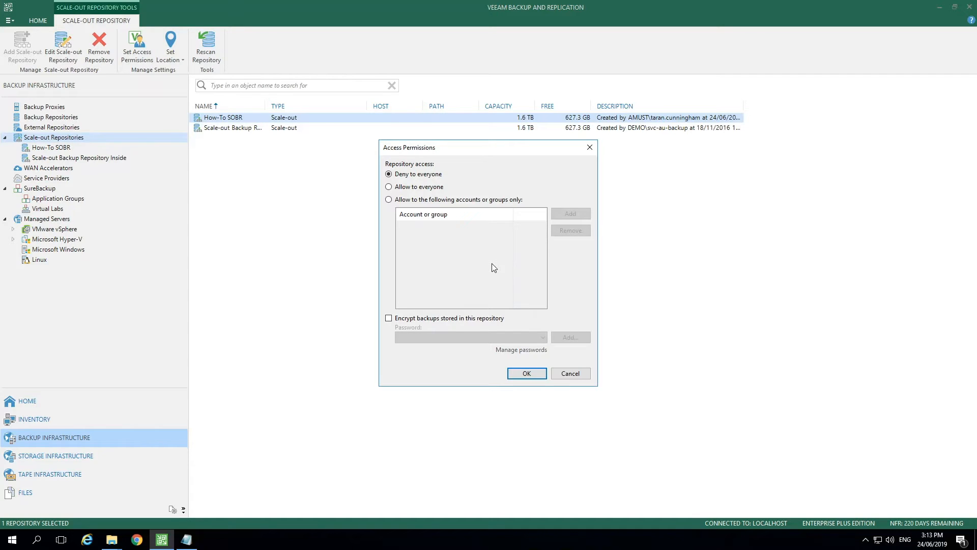
{"action": "left_click", "coordinate": [527, 373]}
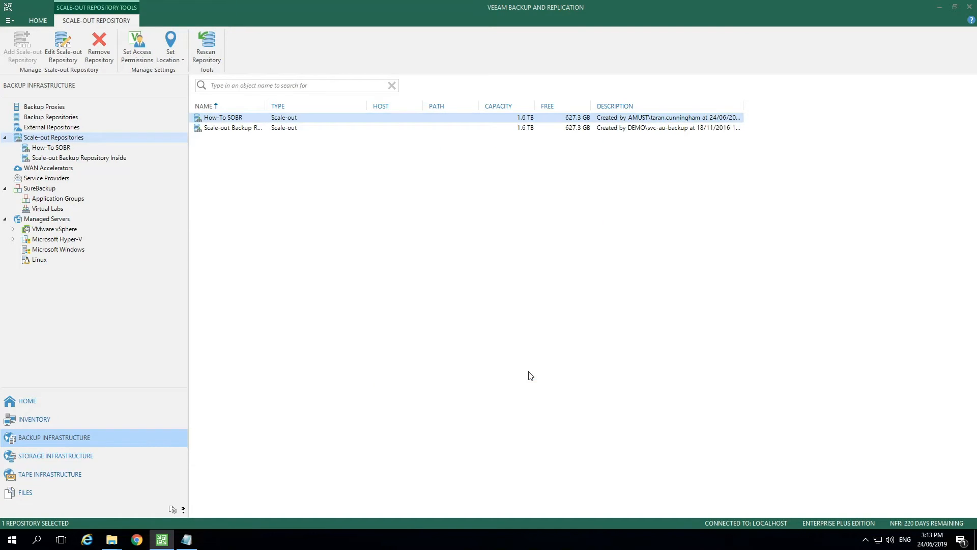
Step: Show How-To SOBR's extents: Extent 1 at E:\How-To Ext1 and Extent 2 at G:\How-To Ext2
{"action": "right_click", "coordinate": [223, 118]}
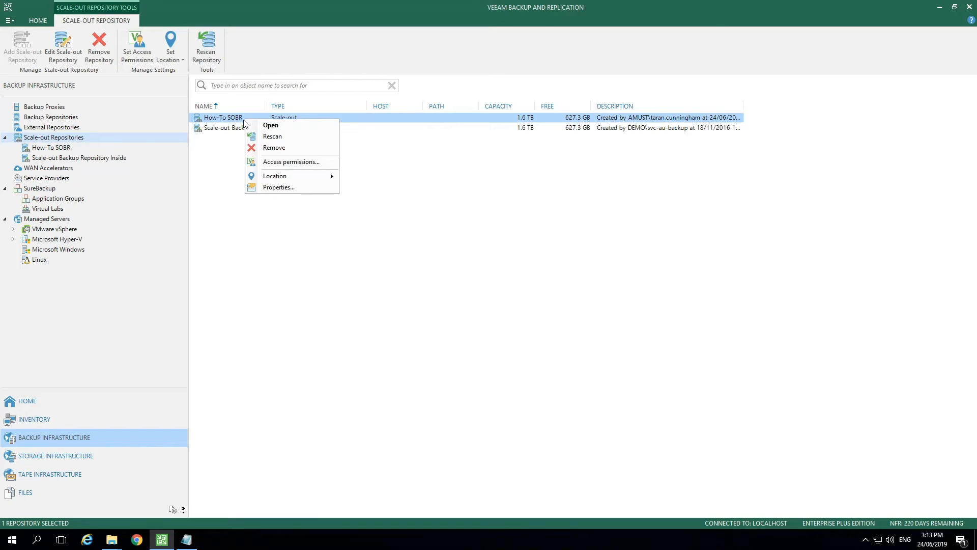
{"action": "mouse_move", "coordinate": [274, 176]}
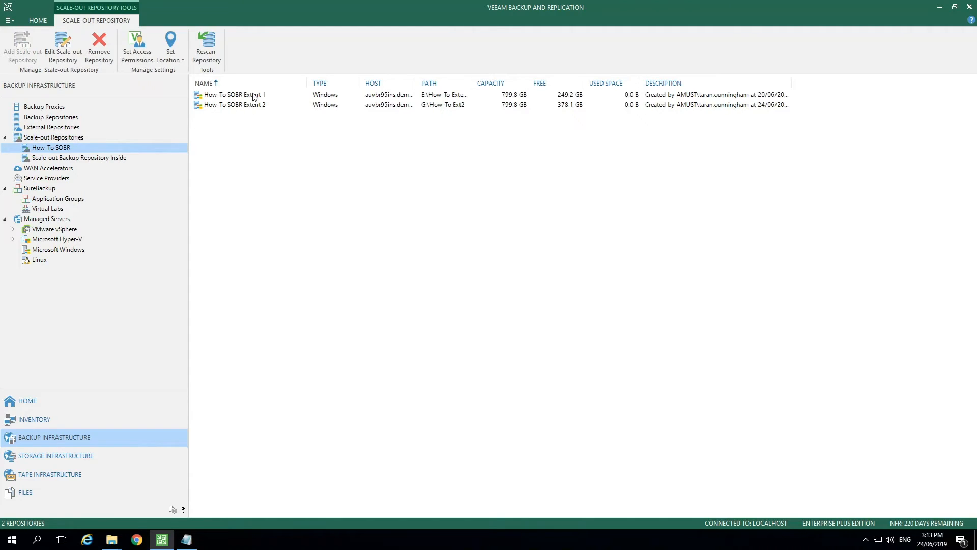
{"action": "right_click", "coordinate": [235, 94]}
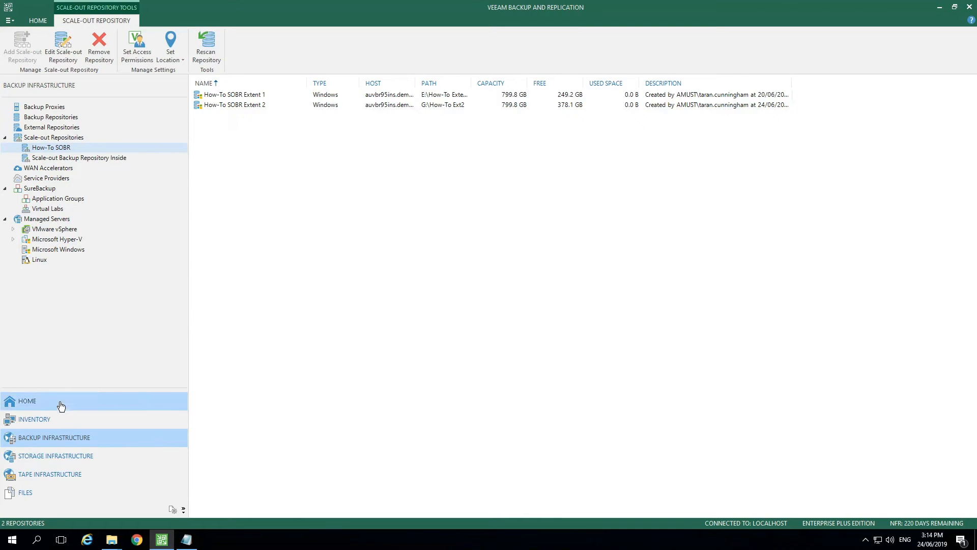
Step: From Home > Jobs > Backup, start editing the APACLAB Workers backup job
{"action": "left_click", "coordinate": [26, 401]}
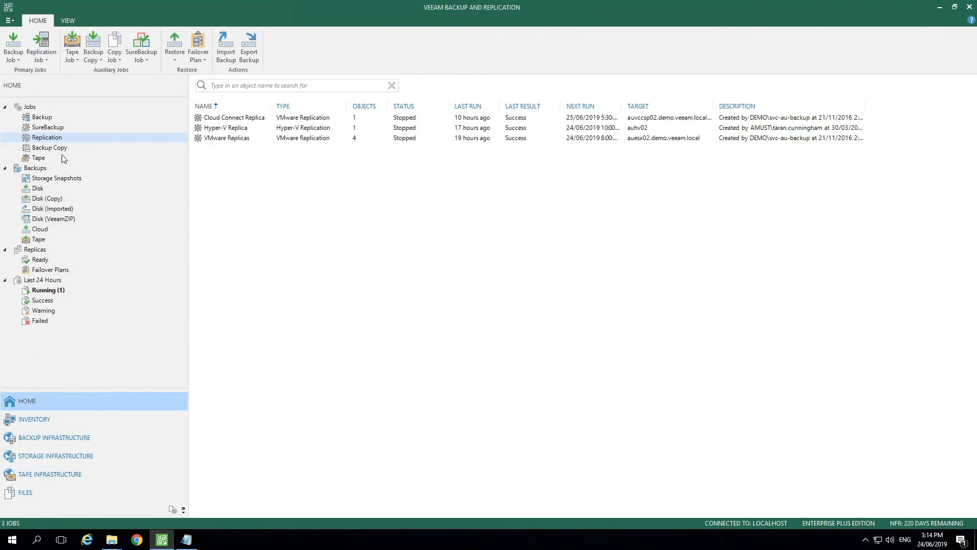
{"action": "left_click", "coordinate": [42, 117]}
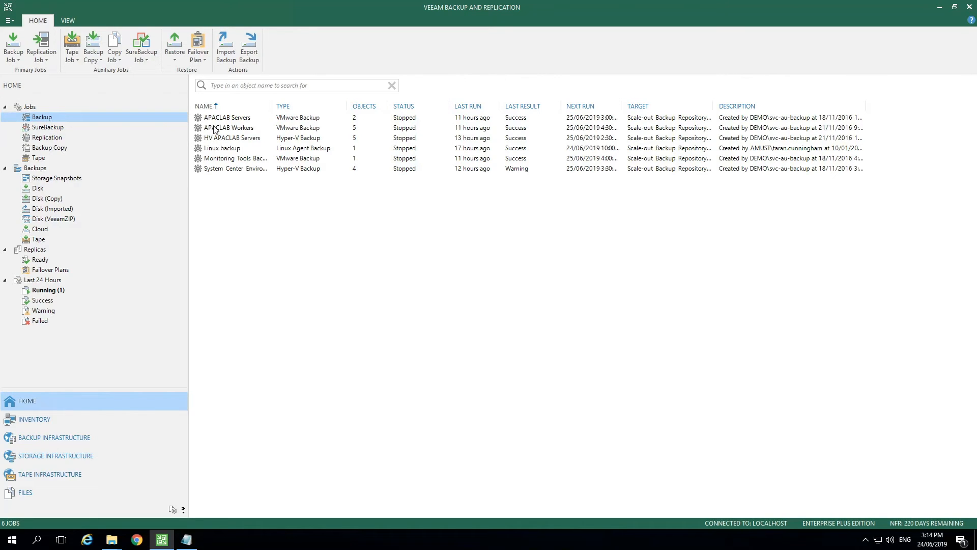
{"action": "right_click", "coordinate": [229, 129]}
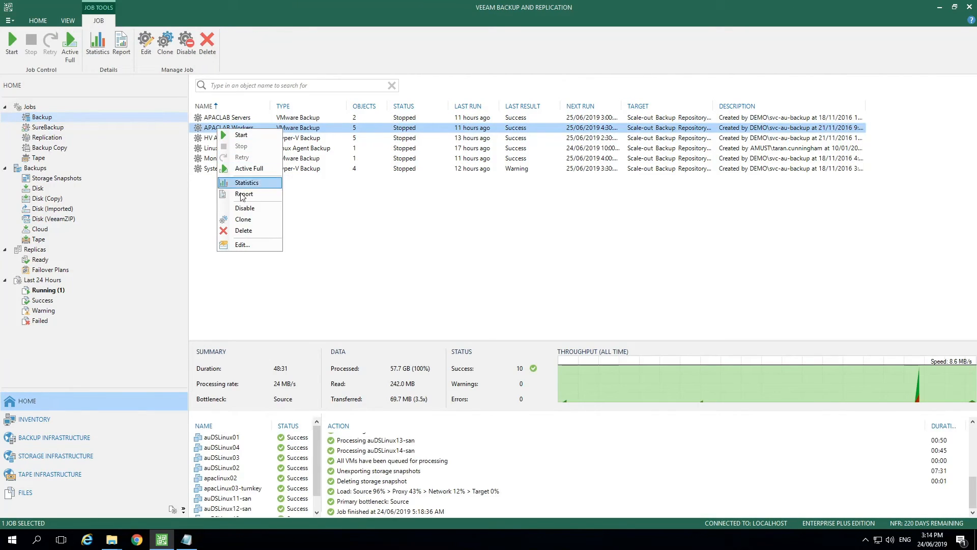
{"action": "left_click", "coordinate": [246, 182]}
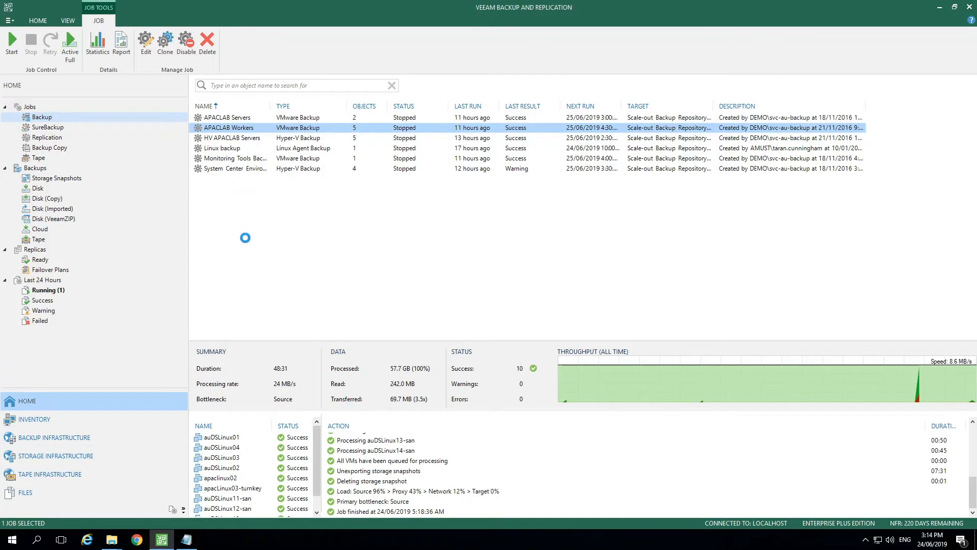
{"action": "left_click", "coordinate": [146, 40]}
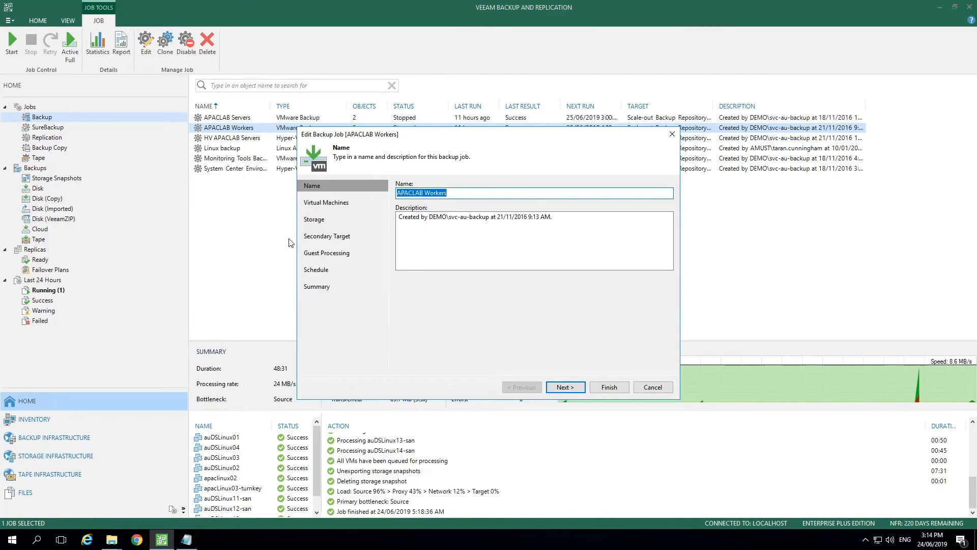
{"action": "left_click", "coordinate": [564, 387]}
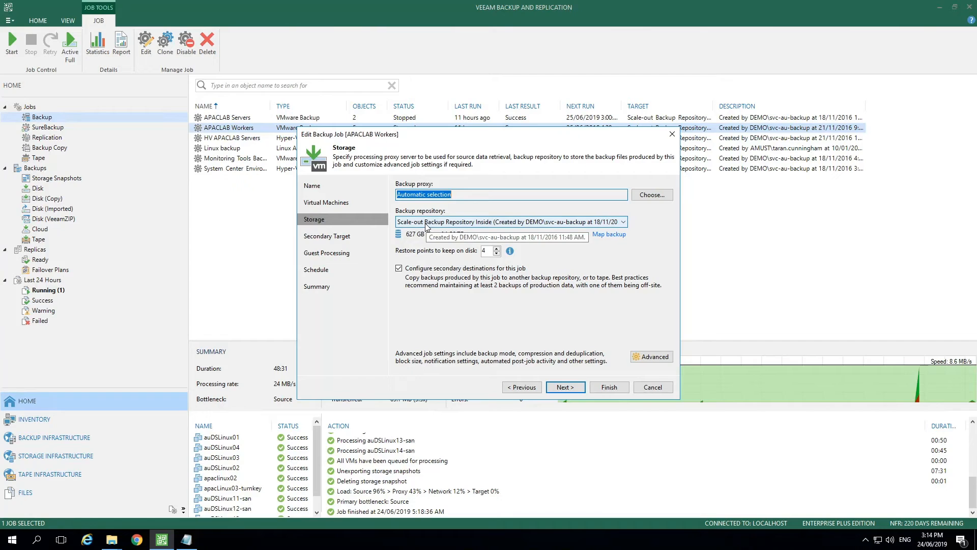
{"action": "left_click", "coordinate": [621, 221]}
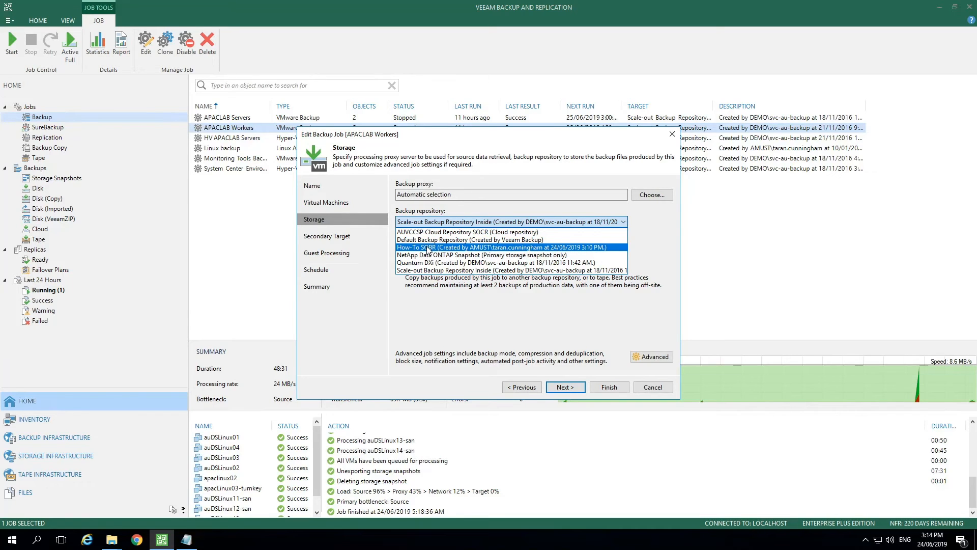
{"action": "mouse_move", "coordinate": [455, 250]}
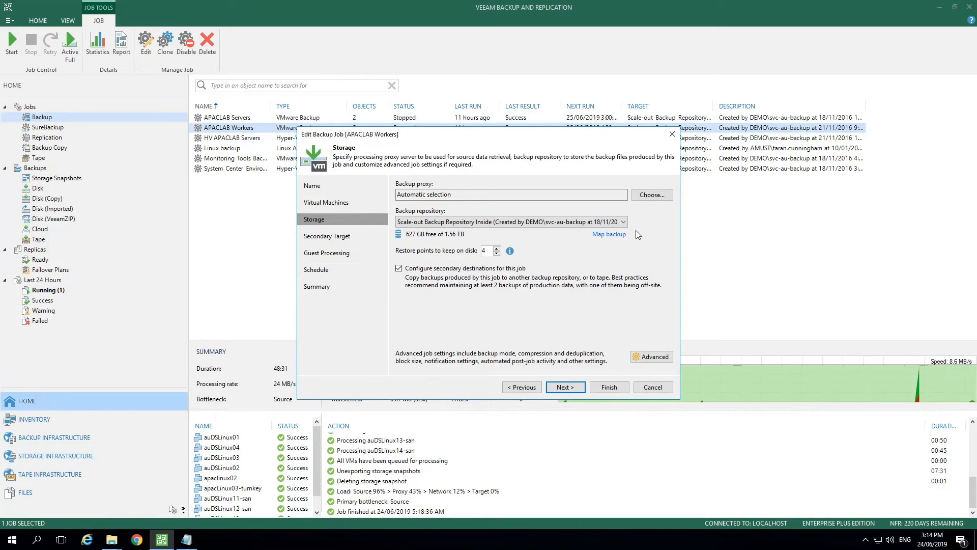
{"action": "left_click", "coordinate": [653, 387]}
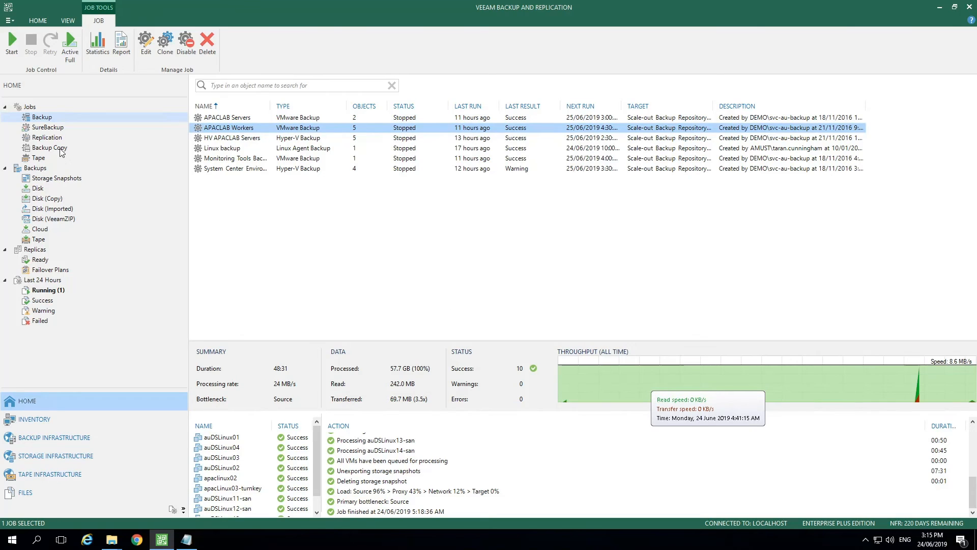
Step: Browse the Backup Copy and Replication job lists, then bring up the main application menu
{"action": "left_click", "coordinate": [48, 146]}
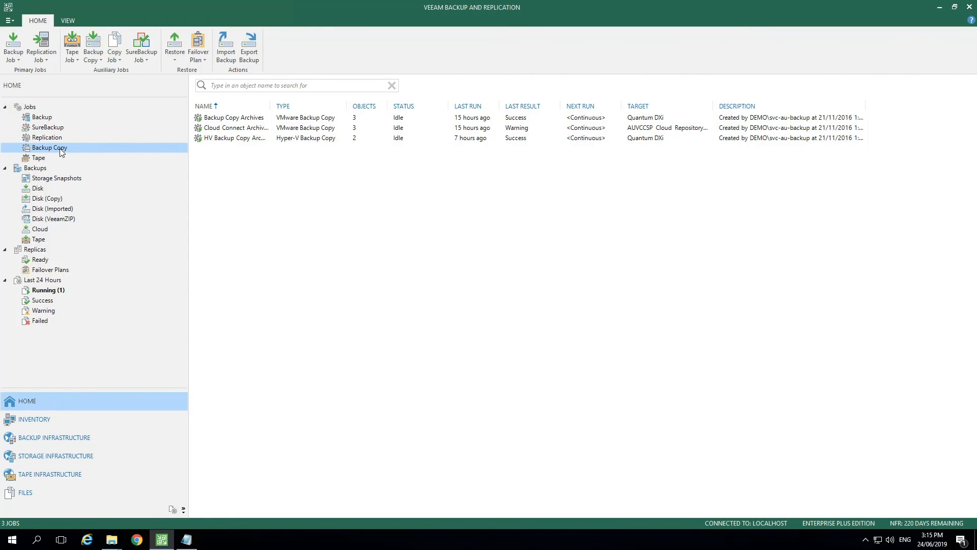
{"action": "left_click", "coordinate": [46, 138]}
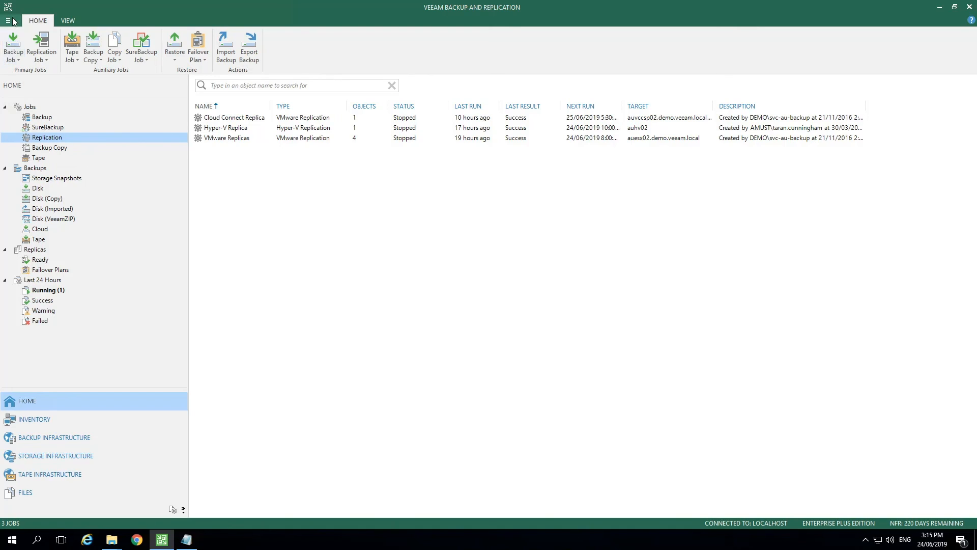
{"action": "left_click", "coordinate": [10, 20]}
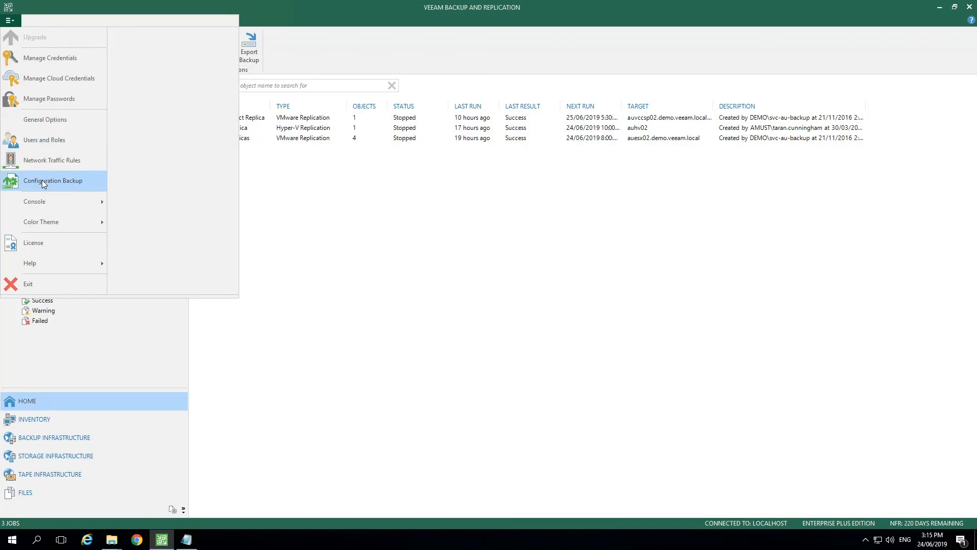